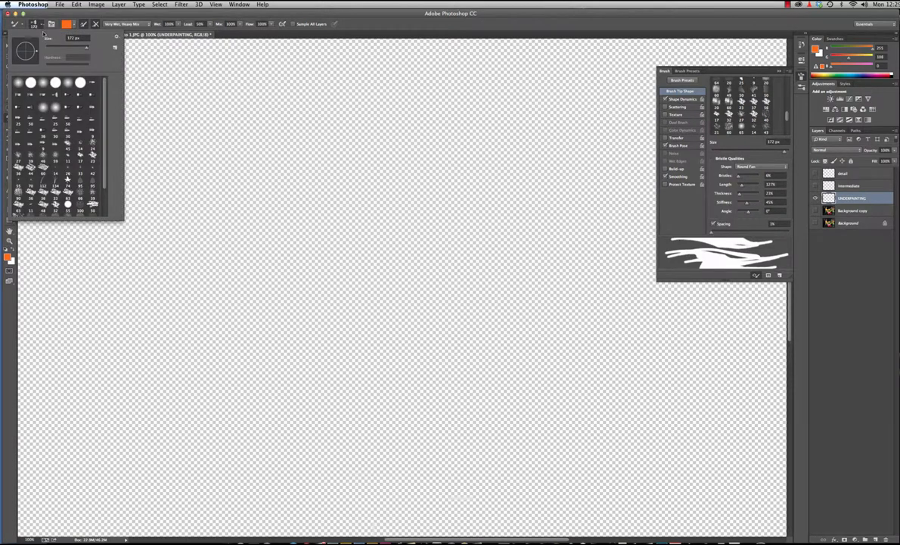
Choose the Round Fan bristle tip at 172 px for the Mixer Brush
drag(265, 68, 401, 57)
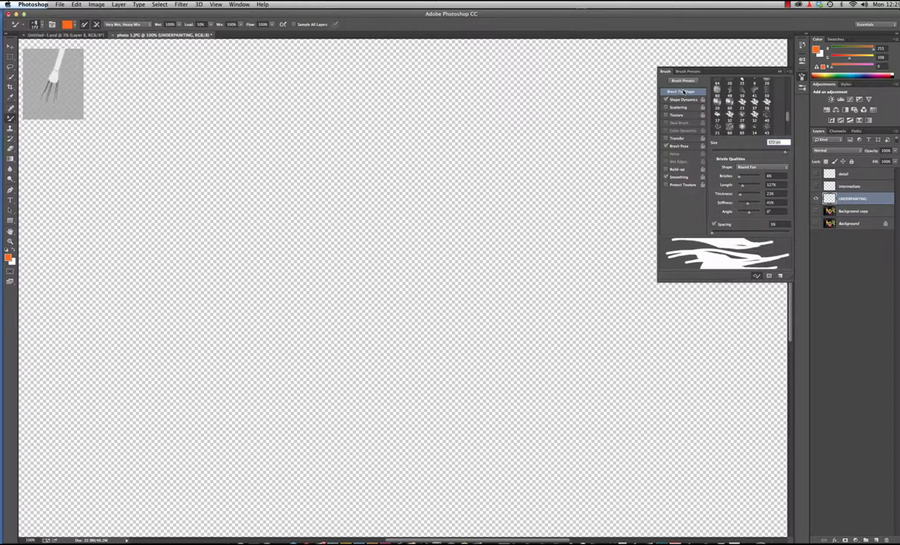
Check Shape Dynamics, raise Bristles, Length and Stiffness, and set the bristle angle to 41°
click(683, 100)
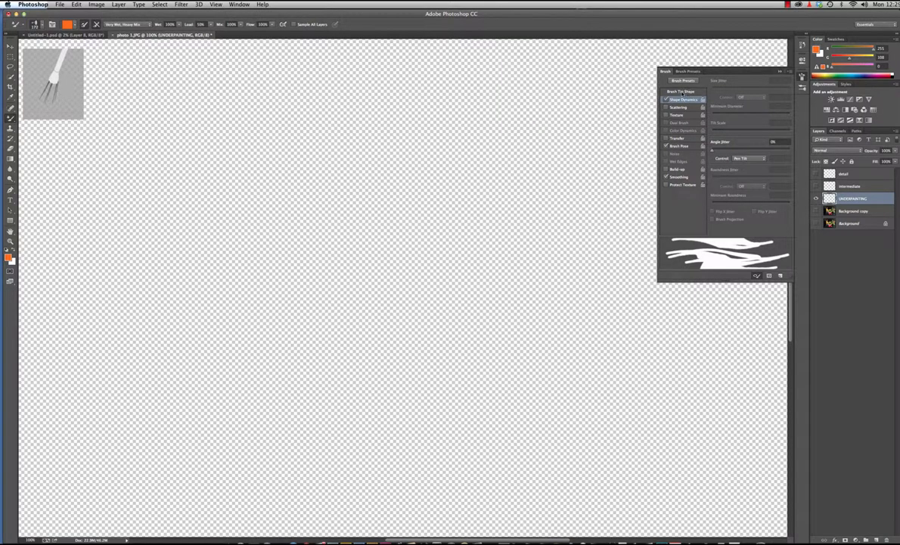
click(682, 91)
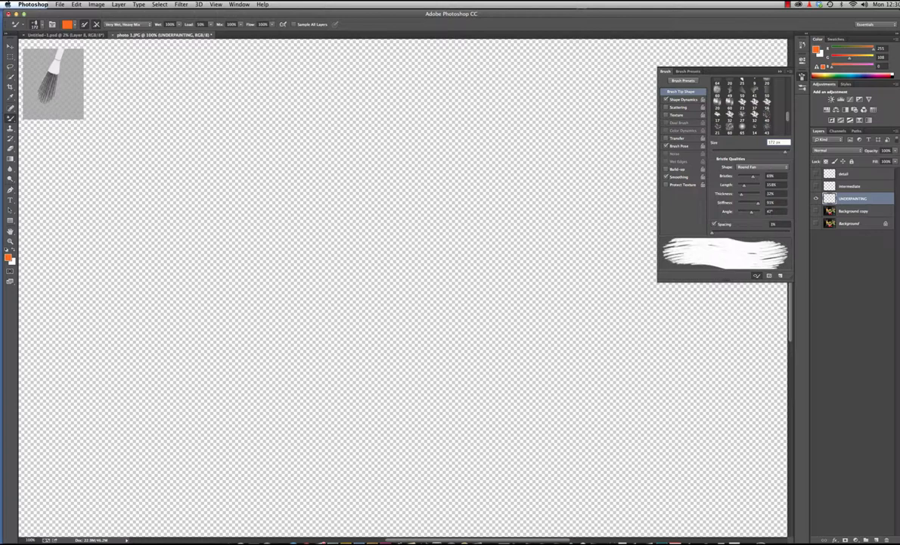
drag(590, 163, 454, 303)
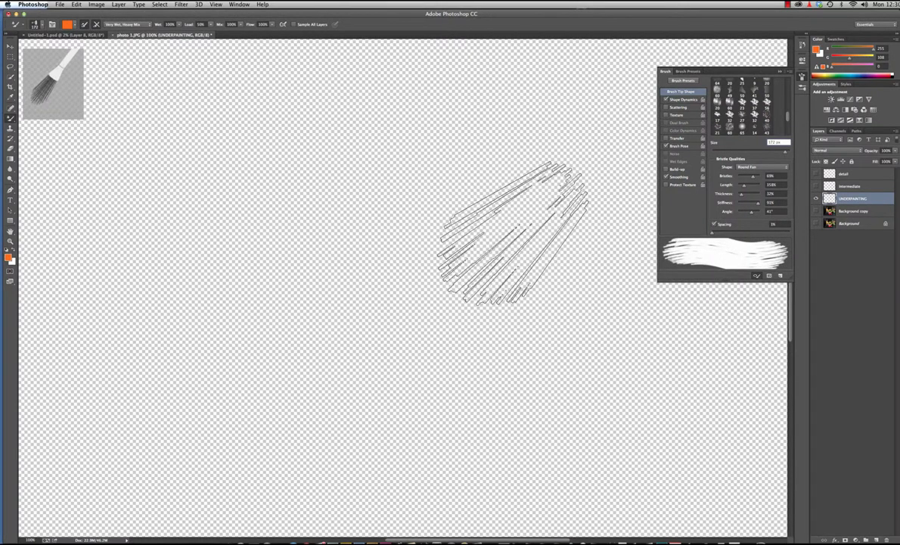
drag(514, 234, 439, 355)
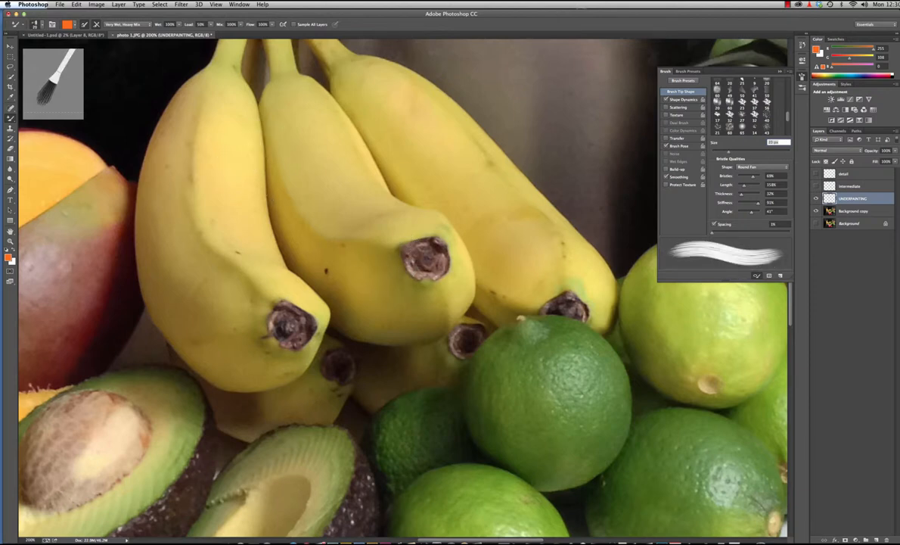
Reduce the fan bristle brush Size to about 20 px
drag(231, 140, 235, 178)
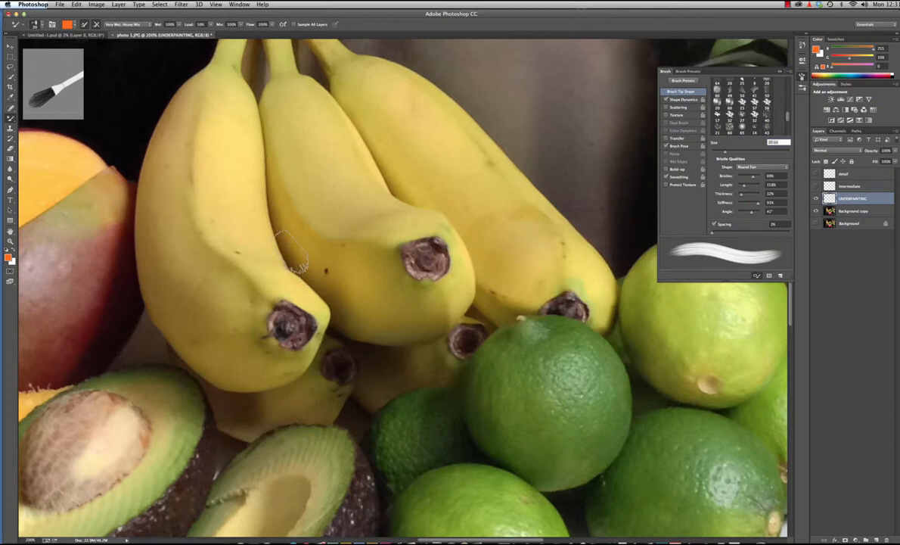
mouse_move(291, 261)
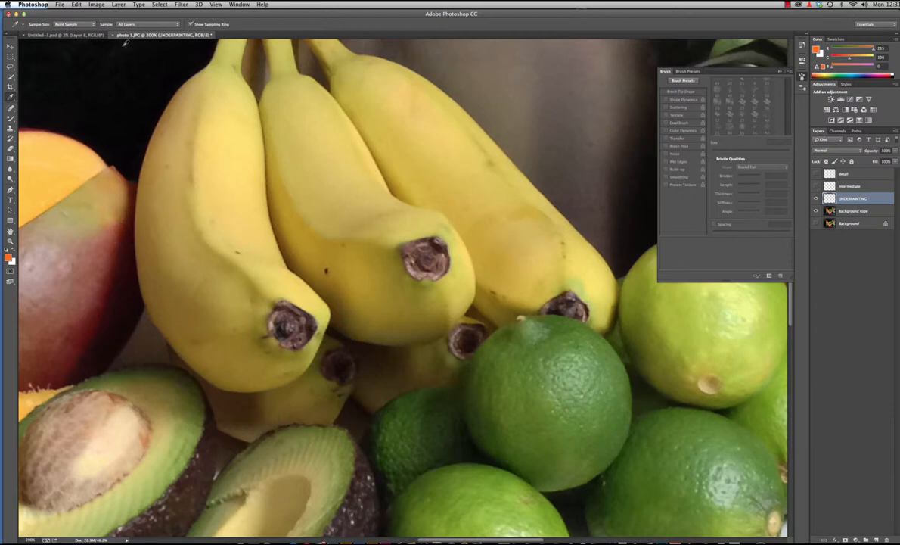
mouse_move(222, 147)
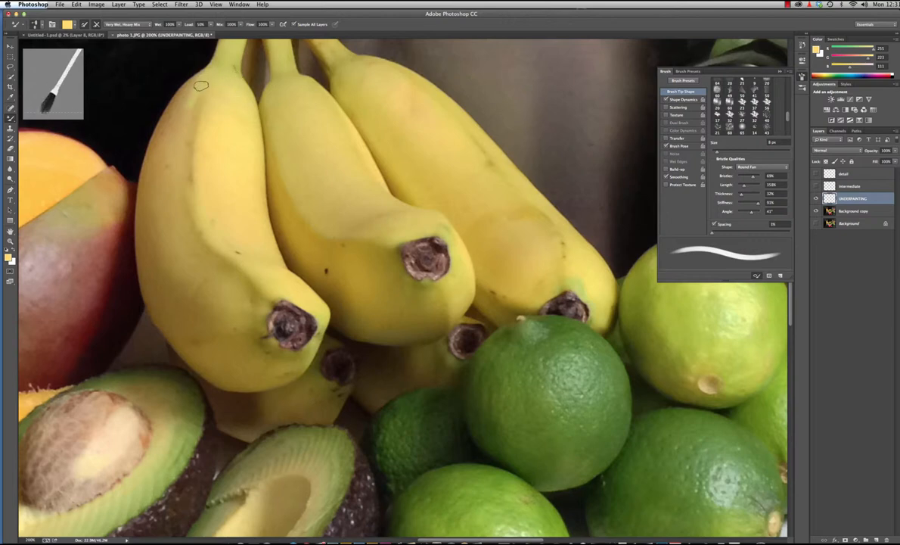
Paint a small trial stroke of banana yellow on the banana
drag(201, 86, 151, 128)
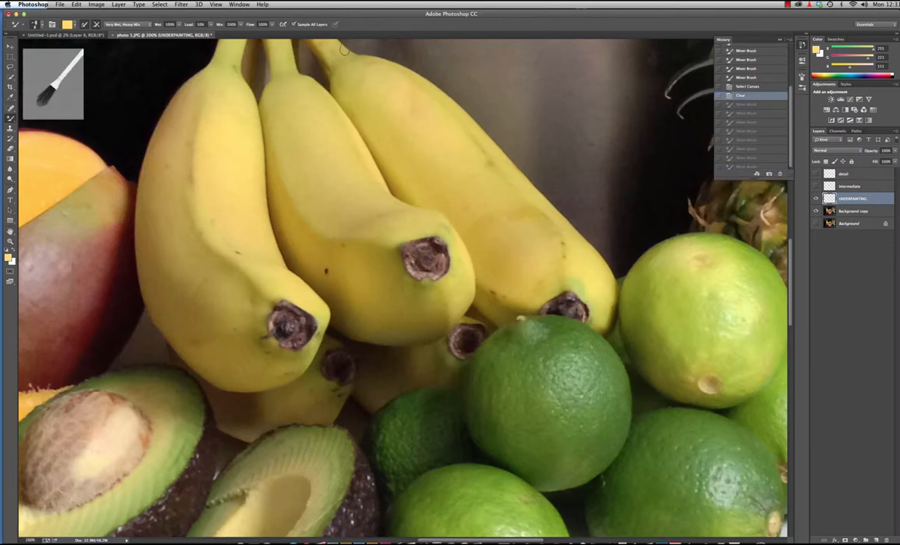
Select the Moist paint mix preset, then make the brush's Wet setting higher
click(144, 25)
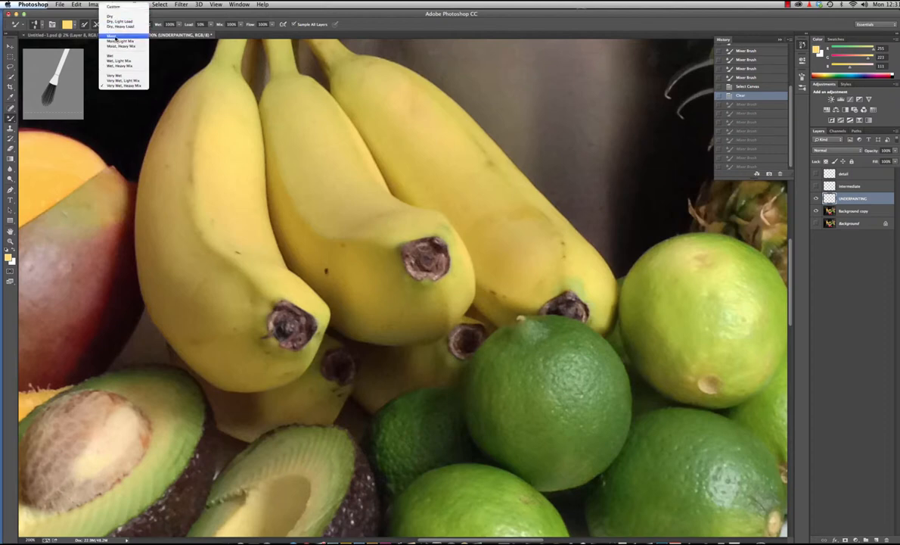
click(112, 36)
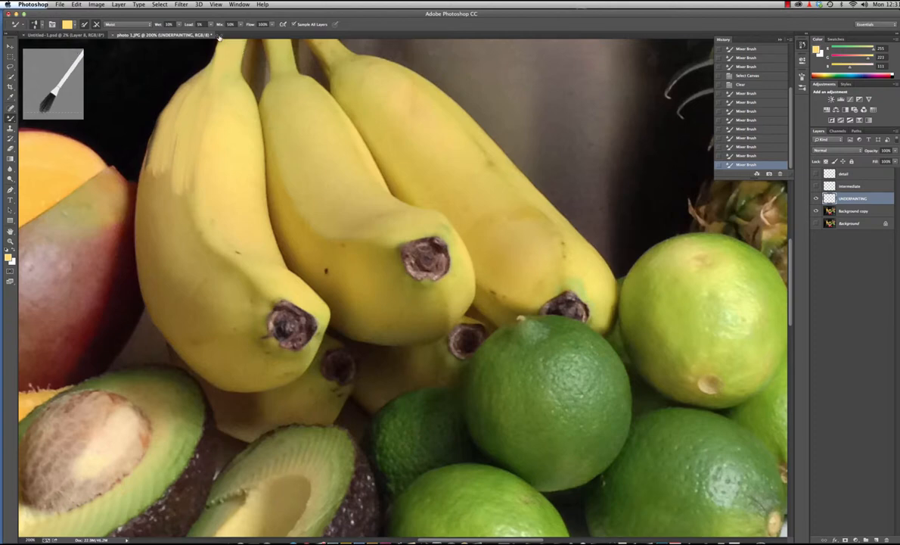
click(125, 24)
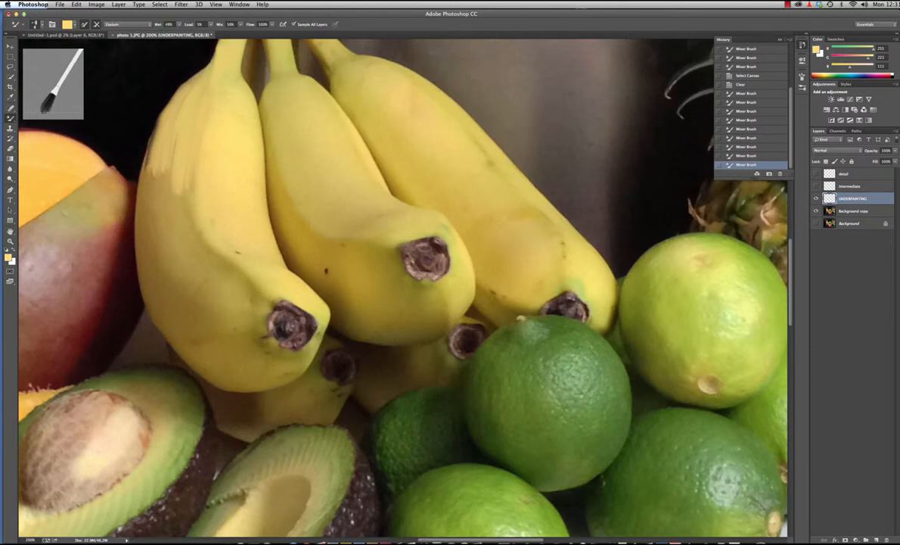
click(246, 135)
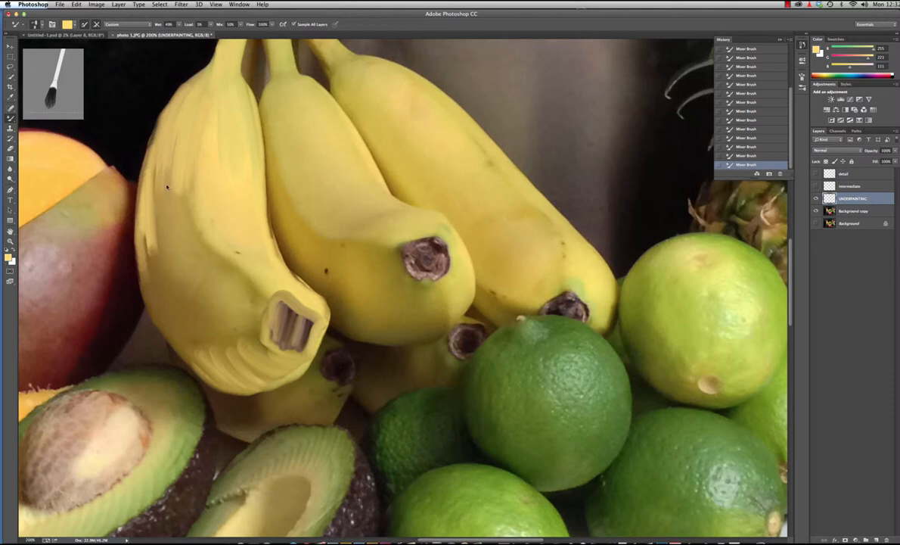
Paint yellow strokes along the left banana with increased Load and Mix
drag(167, 187, 198, 262)
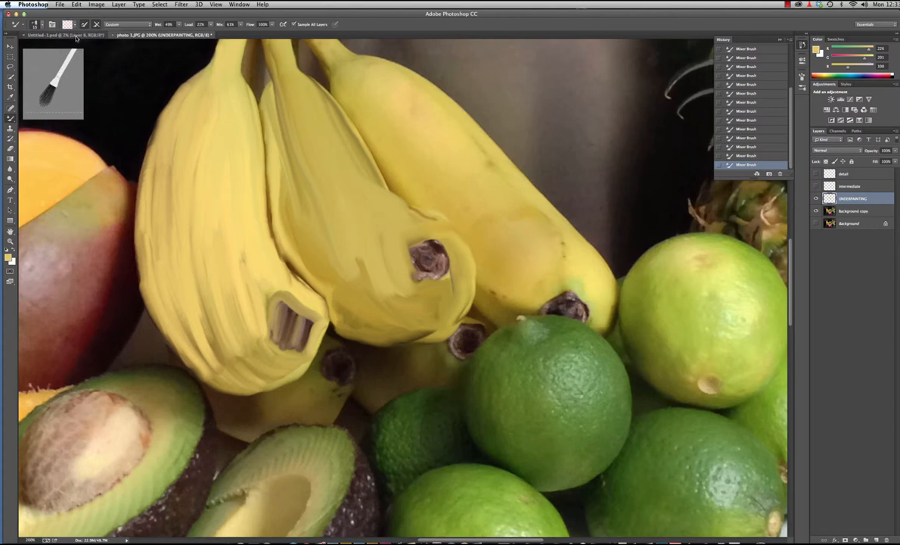
Paint yellow strokes and dabs across the right banana
drag(443, 147, 454, 140)
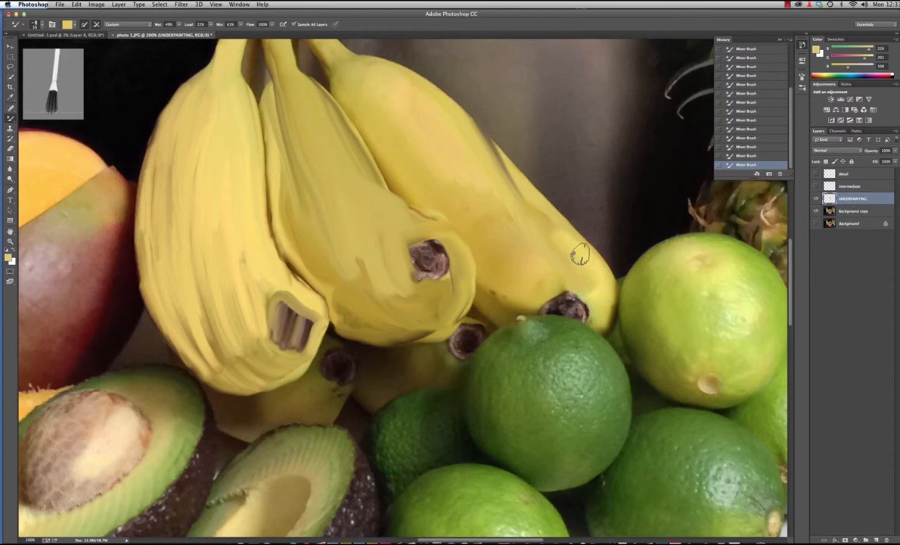
click(816, 211)
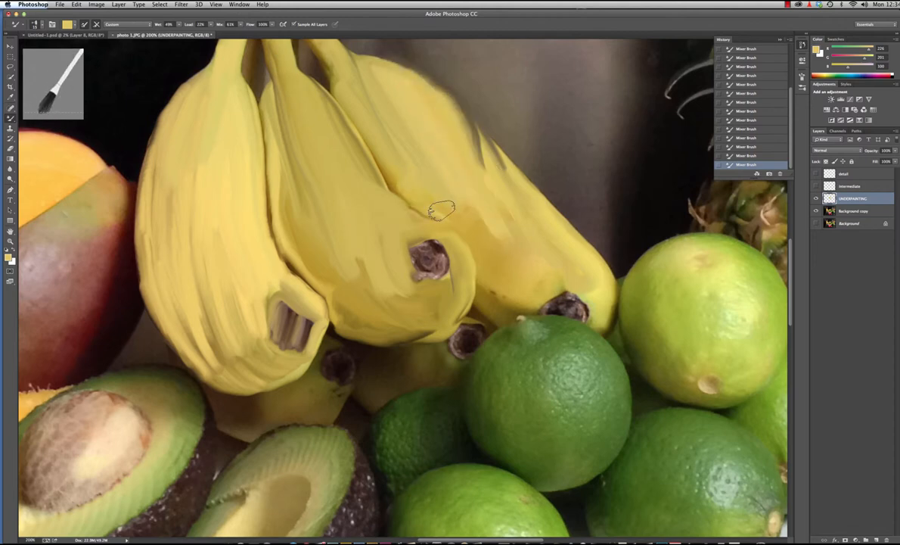
drag(443, 210, 507, 310)
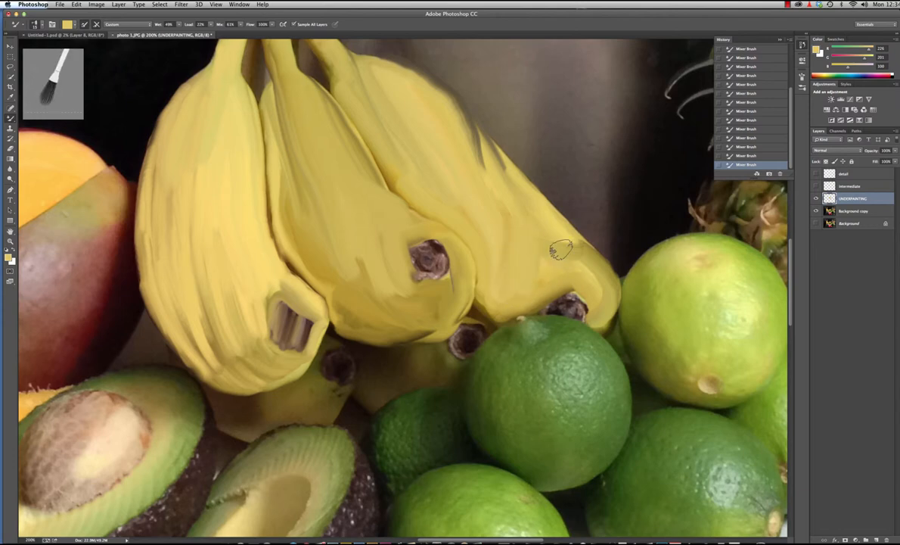
click(35, 24)
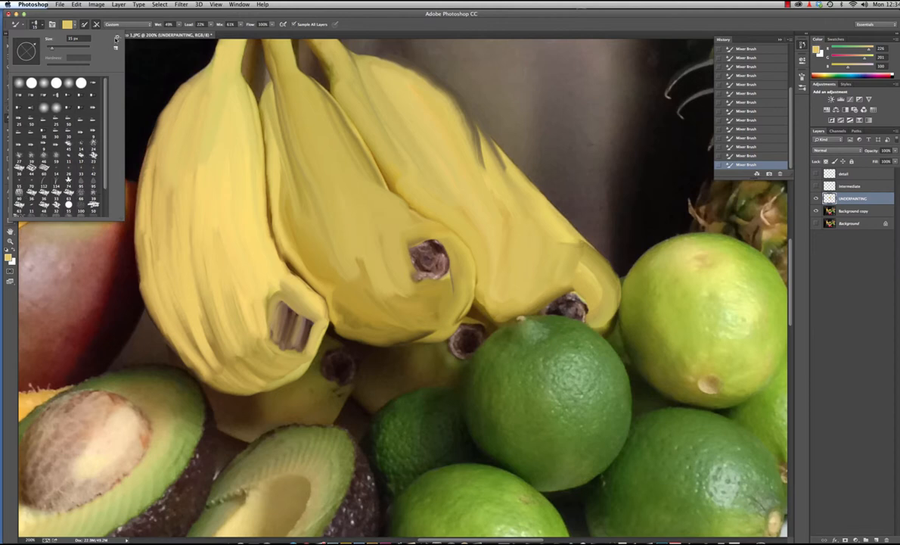
Begin storing the current fan bristle brush settings as a new preset
click(115, 38)
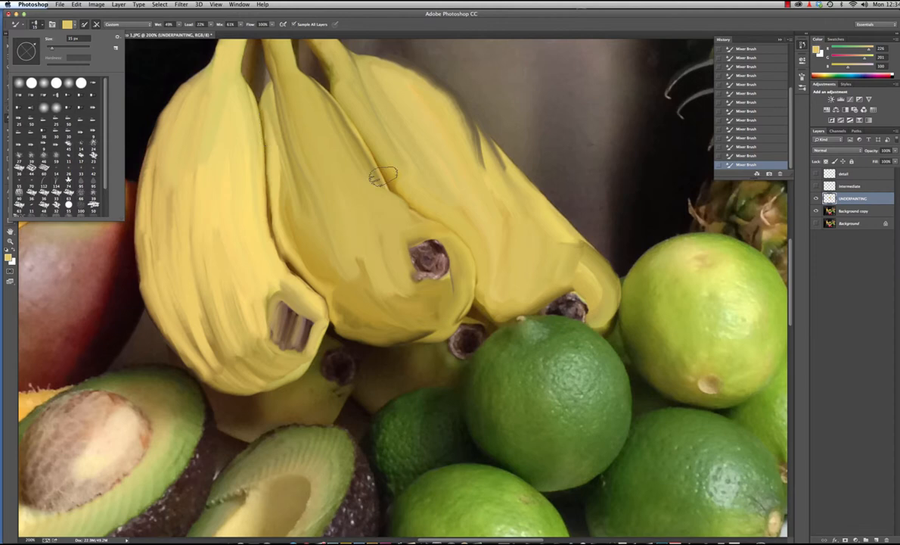
mouse_move(394, 242)
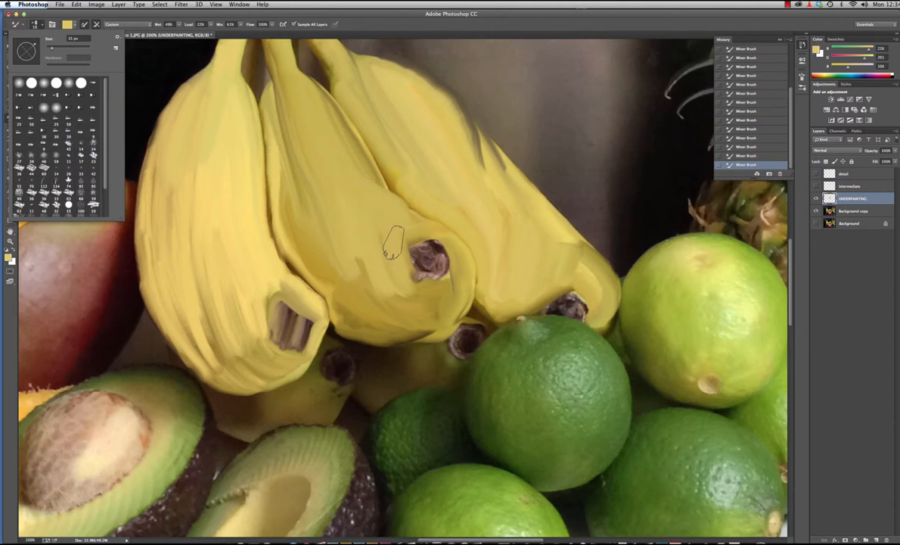
mouse_move(391, 233)
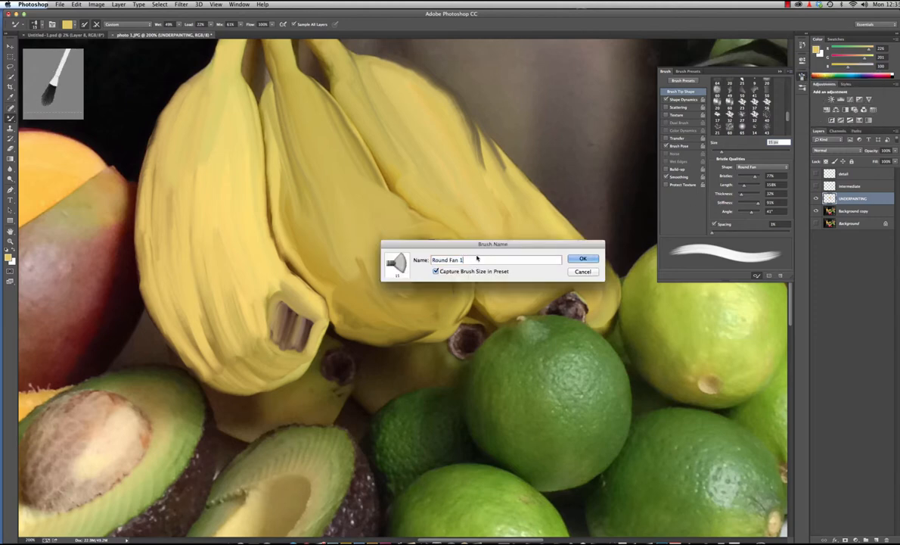
Name the new preset 'Round Fan 1 - banana', confirm it, and open the preset list
text(- banana)
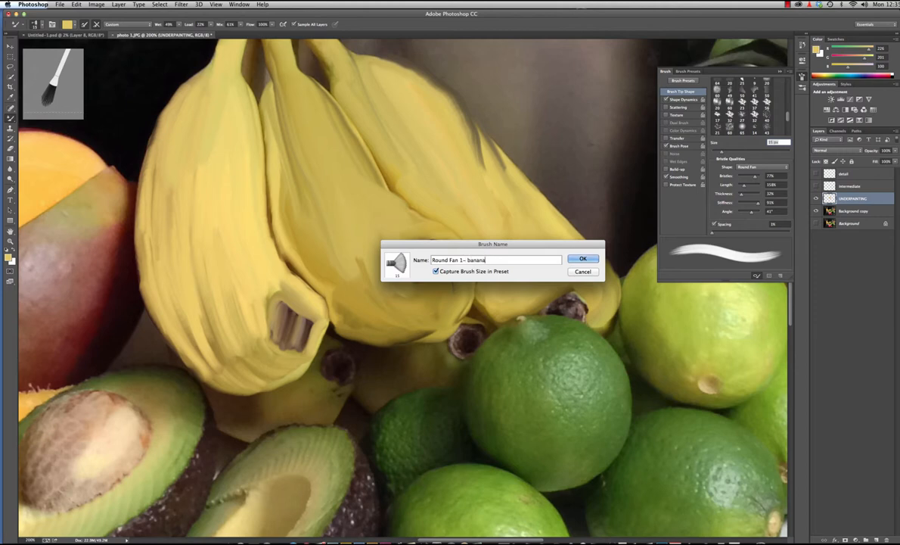
click(582, 259)
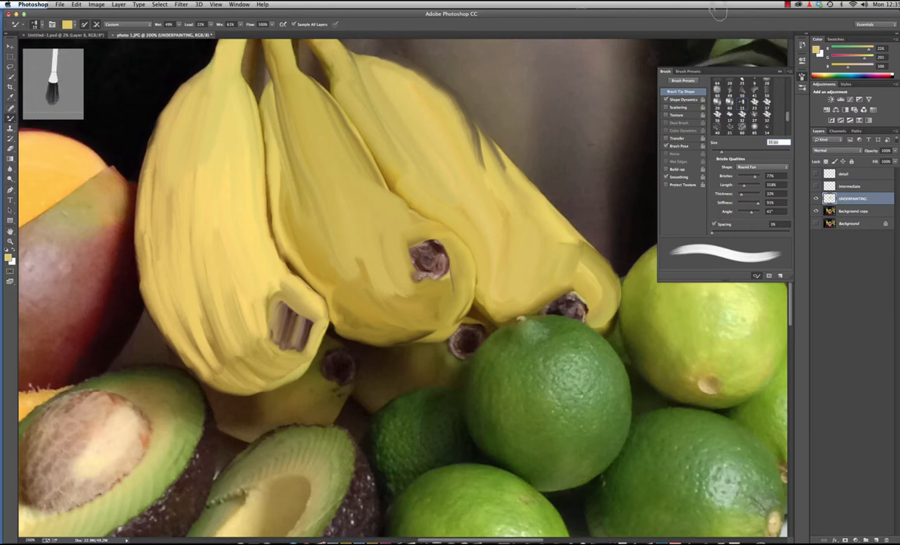
scroll(down, 3)
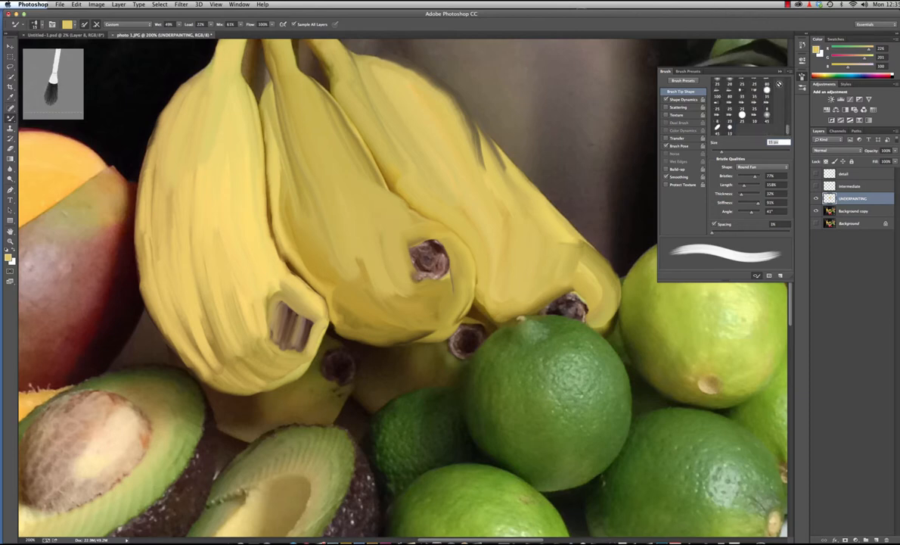
click(782, 80)
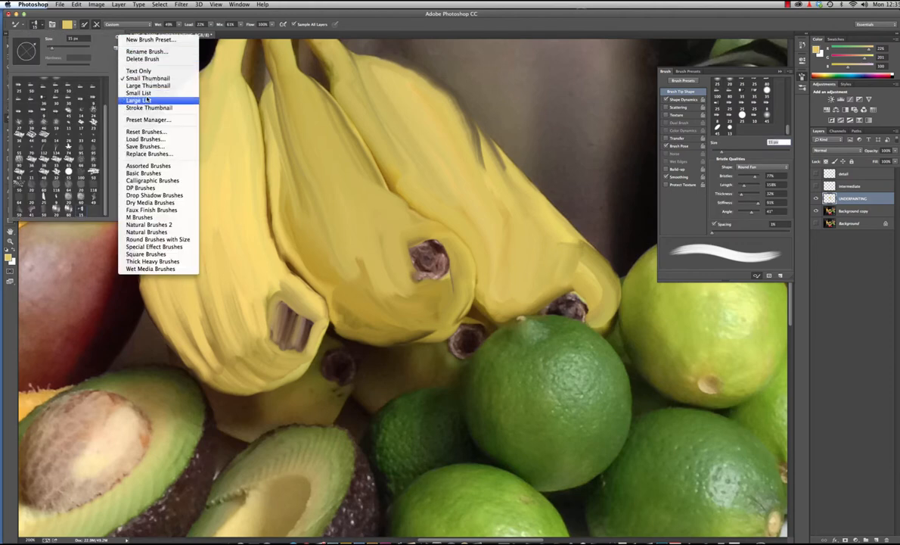
Switch the Brush Preset picker to Large List view showing preset names
click(135, 101)
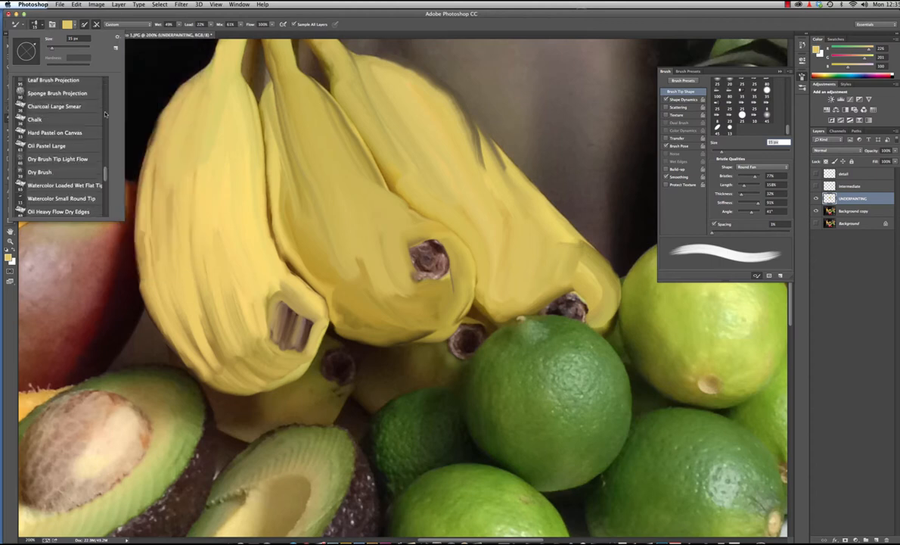
scroll(down, 3)
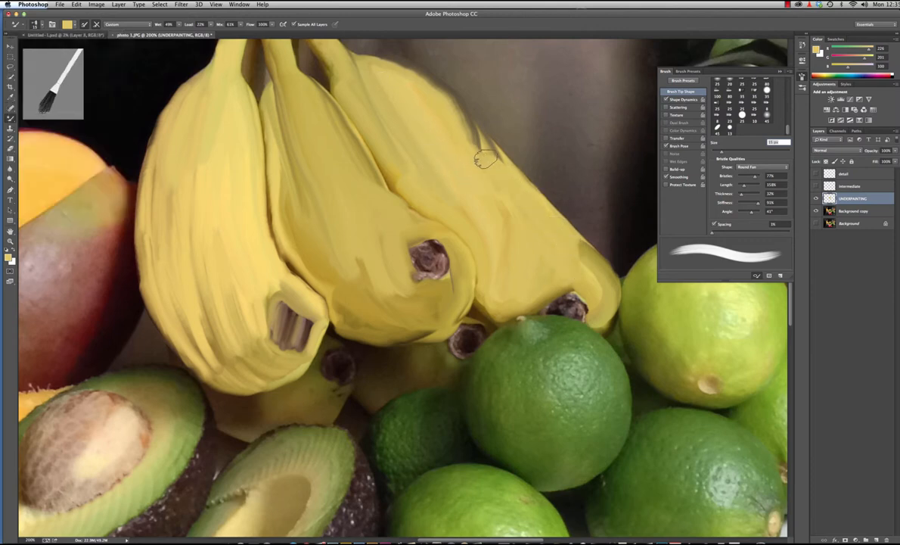
Paint a banana-brush stroke along the right banana on the UNDERPAINTING layer
drag(485, 159, 598, 303)
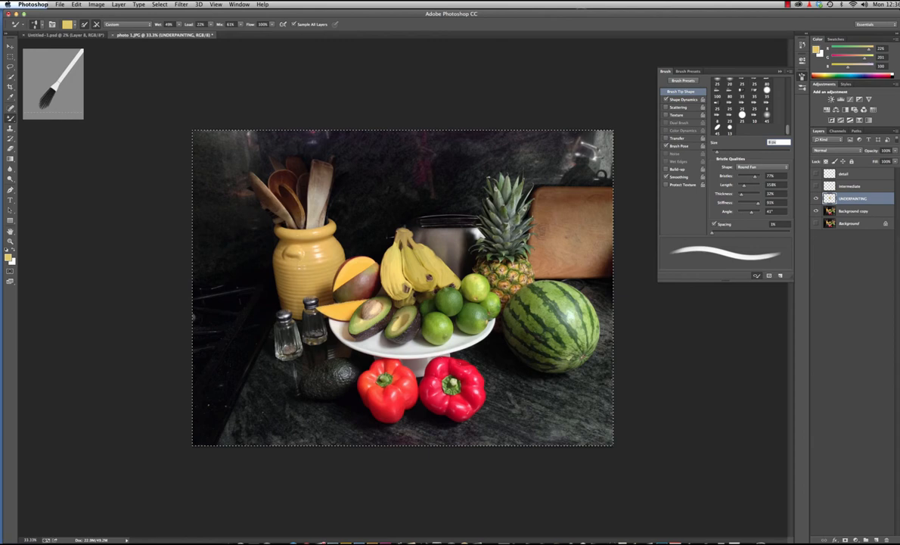
mouse_move(272, 316)
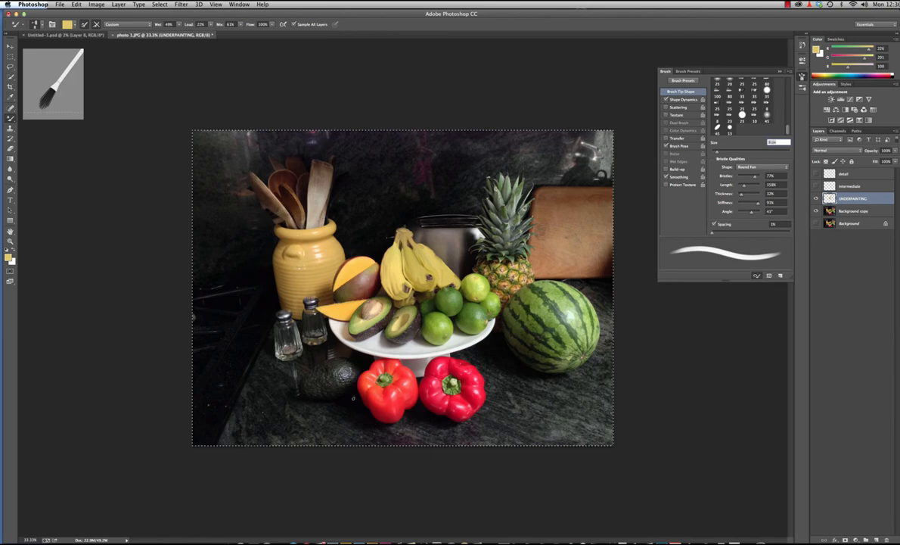
Toggle the Background copy photo layer's visibility to check the painted bananas alone
click(816, 211)
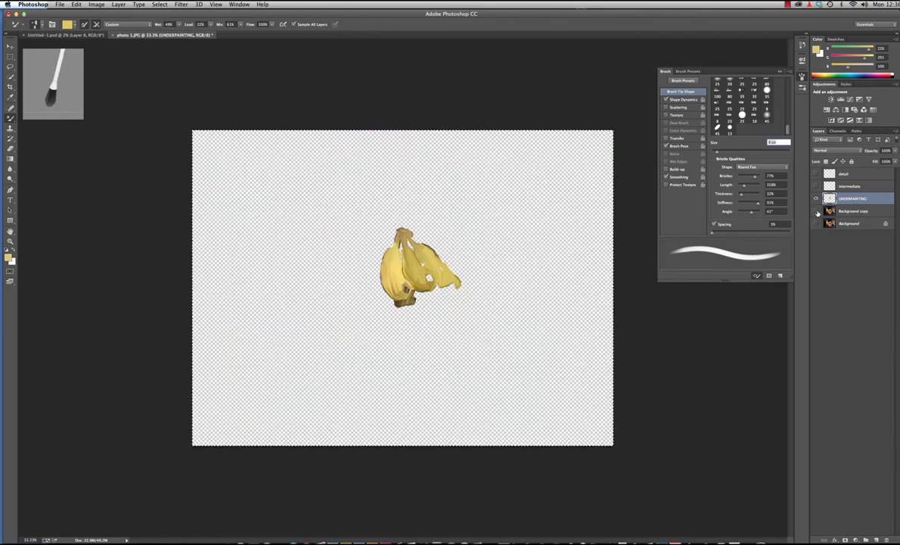
click(817, 211)
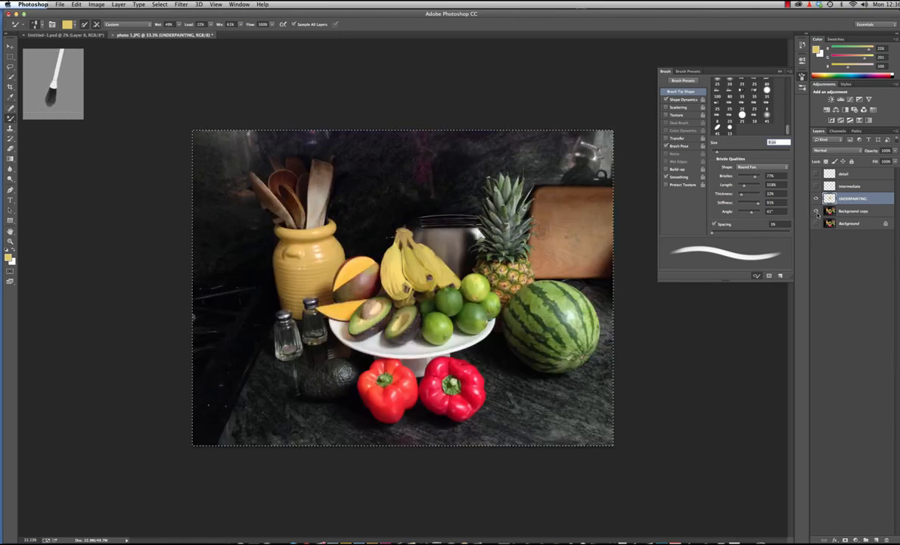
click(816, 211)
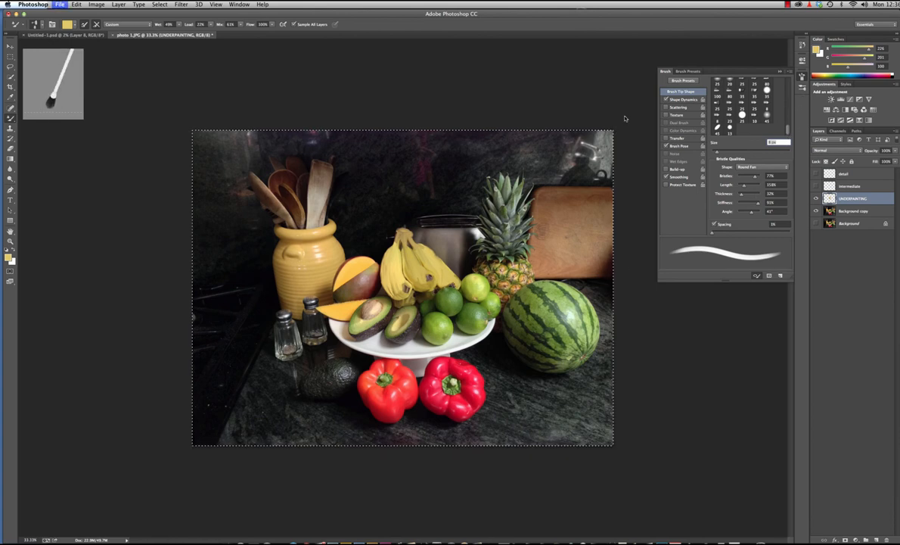
mouse_move(454, 111)
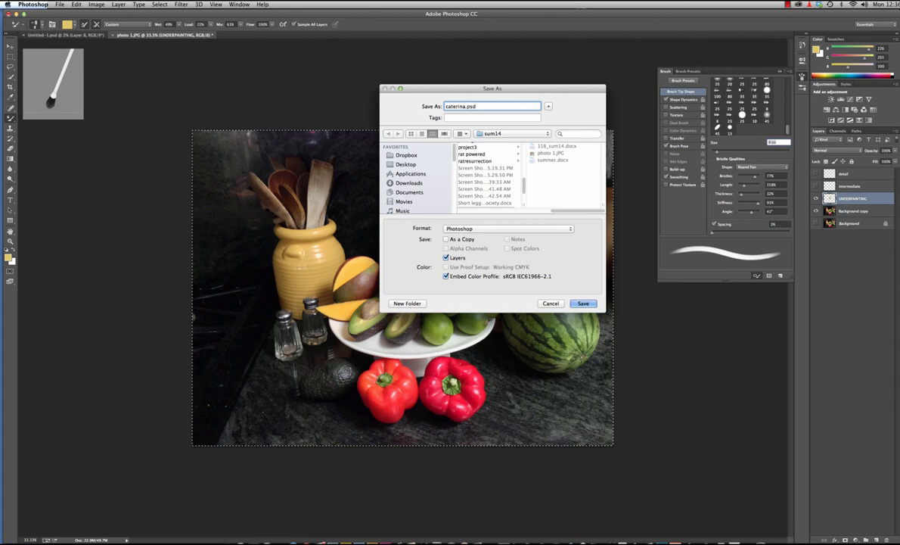
Save as caterina_ptg.psd with layers, accepting Maximize Compatibility
text(_prg)
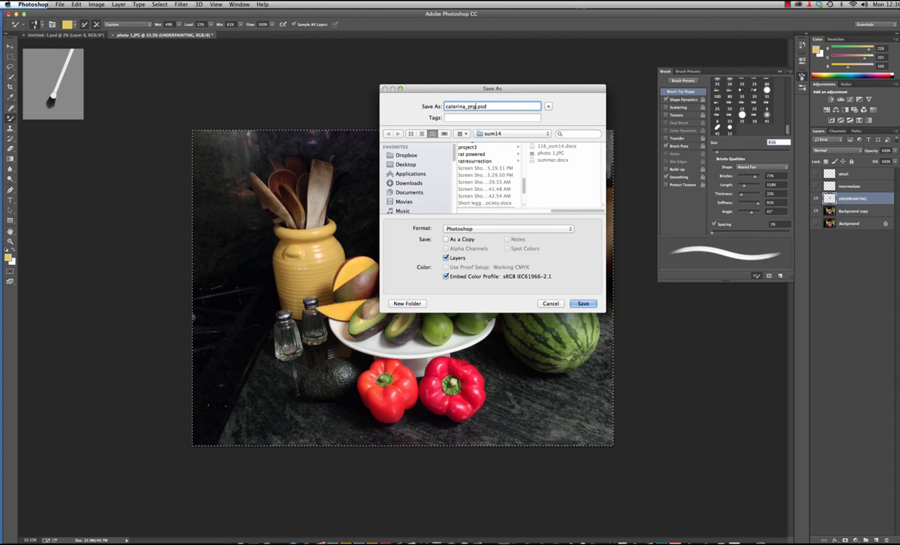
click(583, 303)
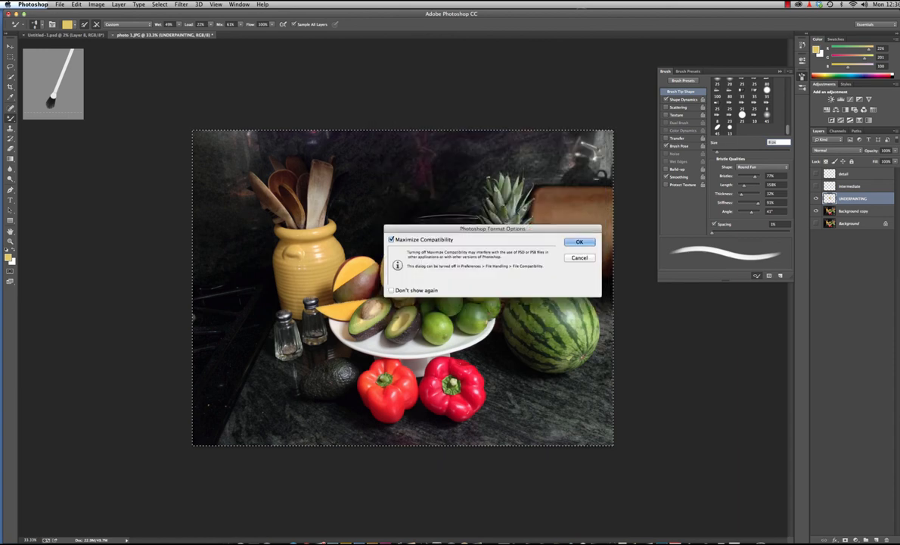
click(580, 241)
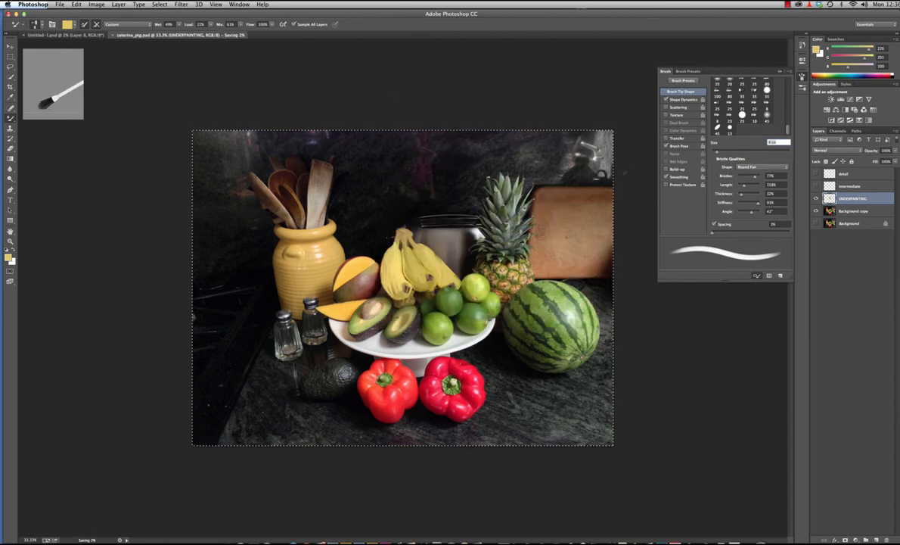